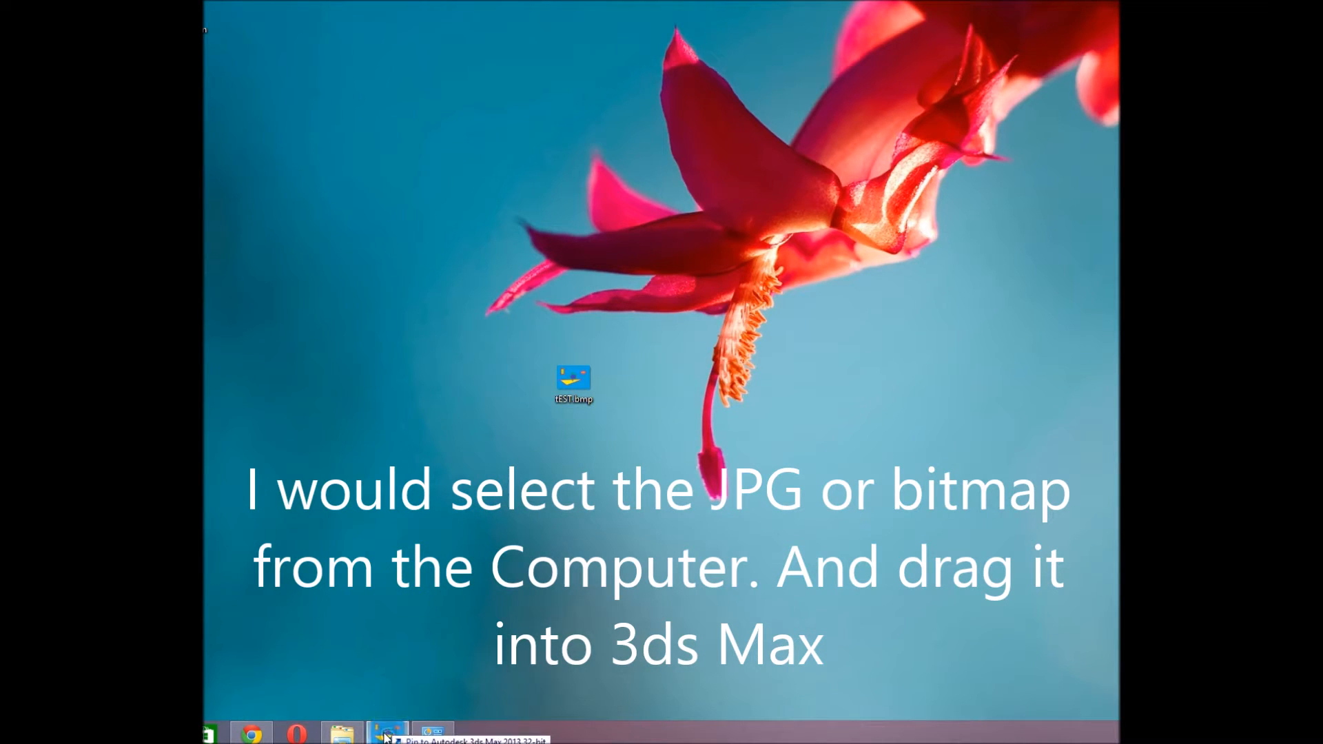
Restore the 3ds Max window from the taskbar to show the teapot scene.
{"action": "left_click", "coordinate": [386, 730]}
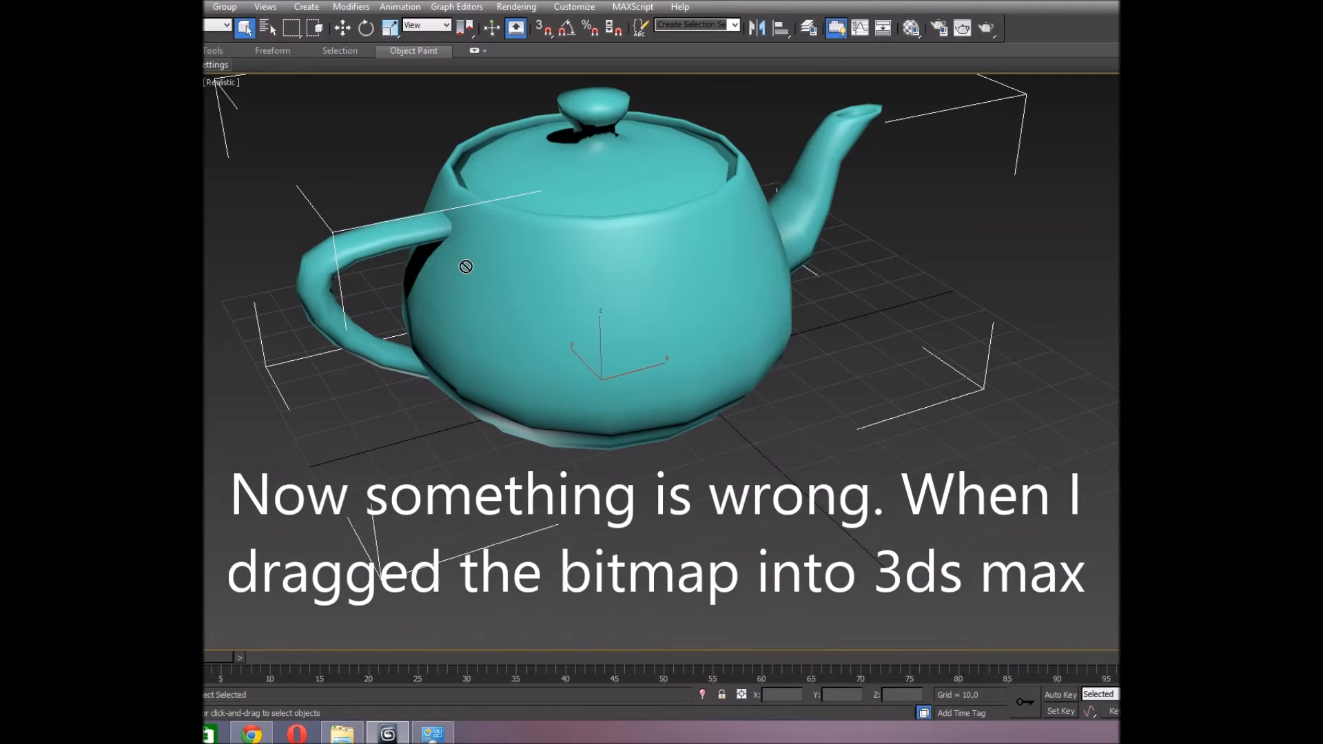
{"action": "mouse_move", "coordinate": [545, 285]}
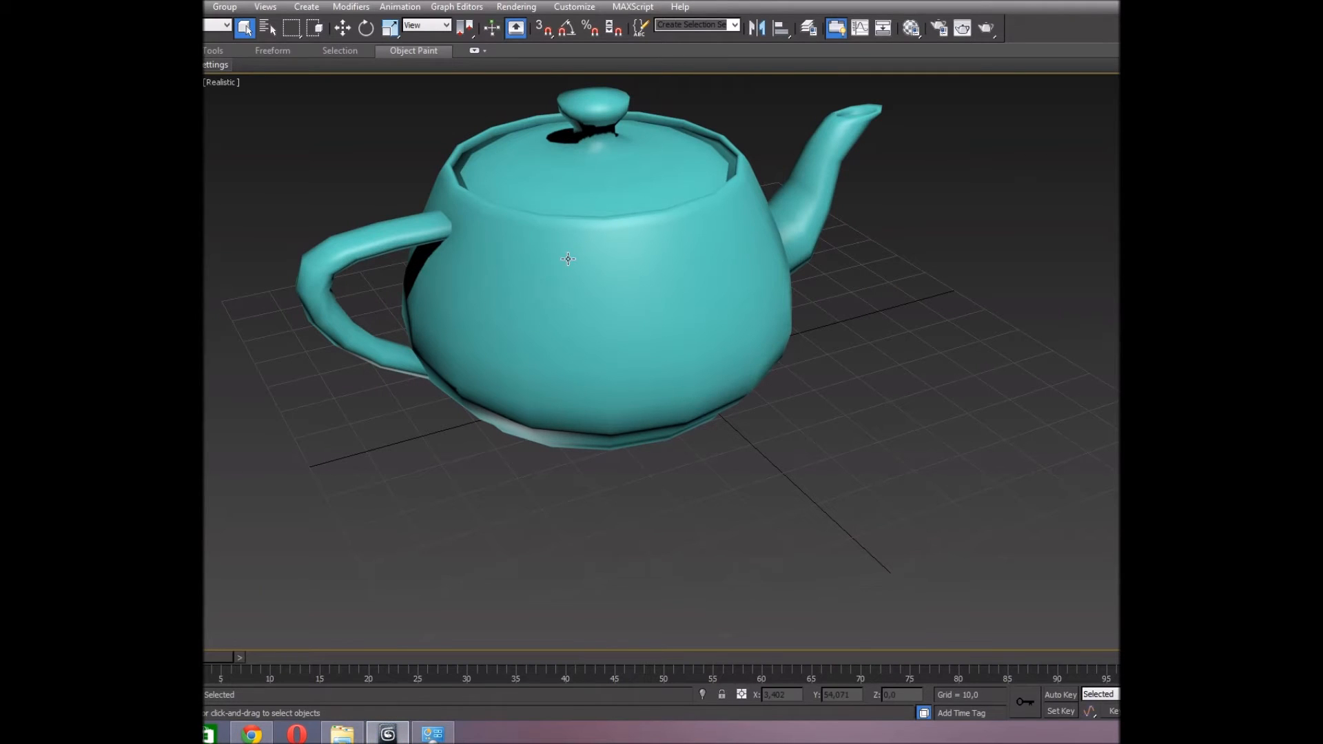
{"action": "left_click", "coordinate": [566, 259]}
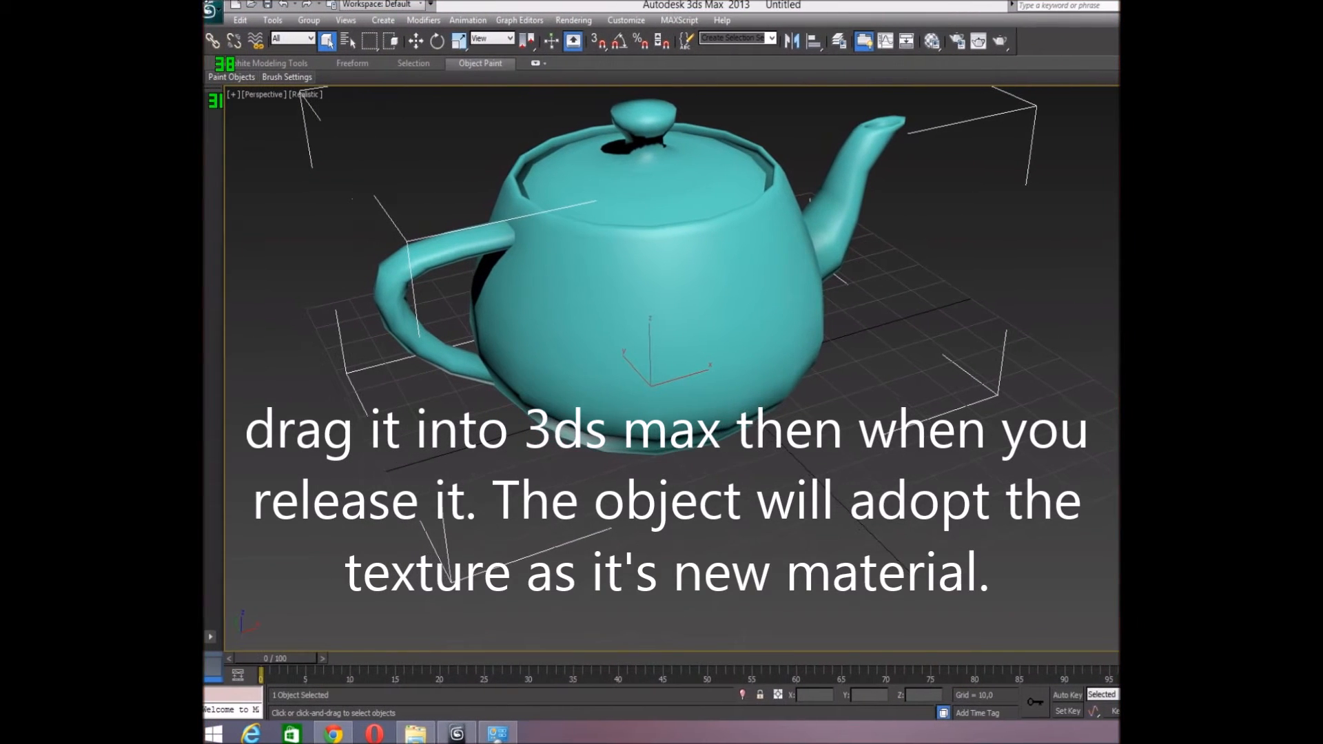
Reset 3ds Max to an empty four-viewport scene, discarding the teapot changes unsaved.
{"action": "left_click", "coordinate": [214, 7]}
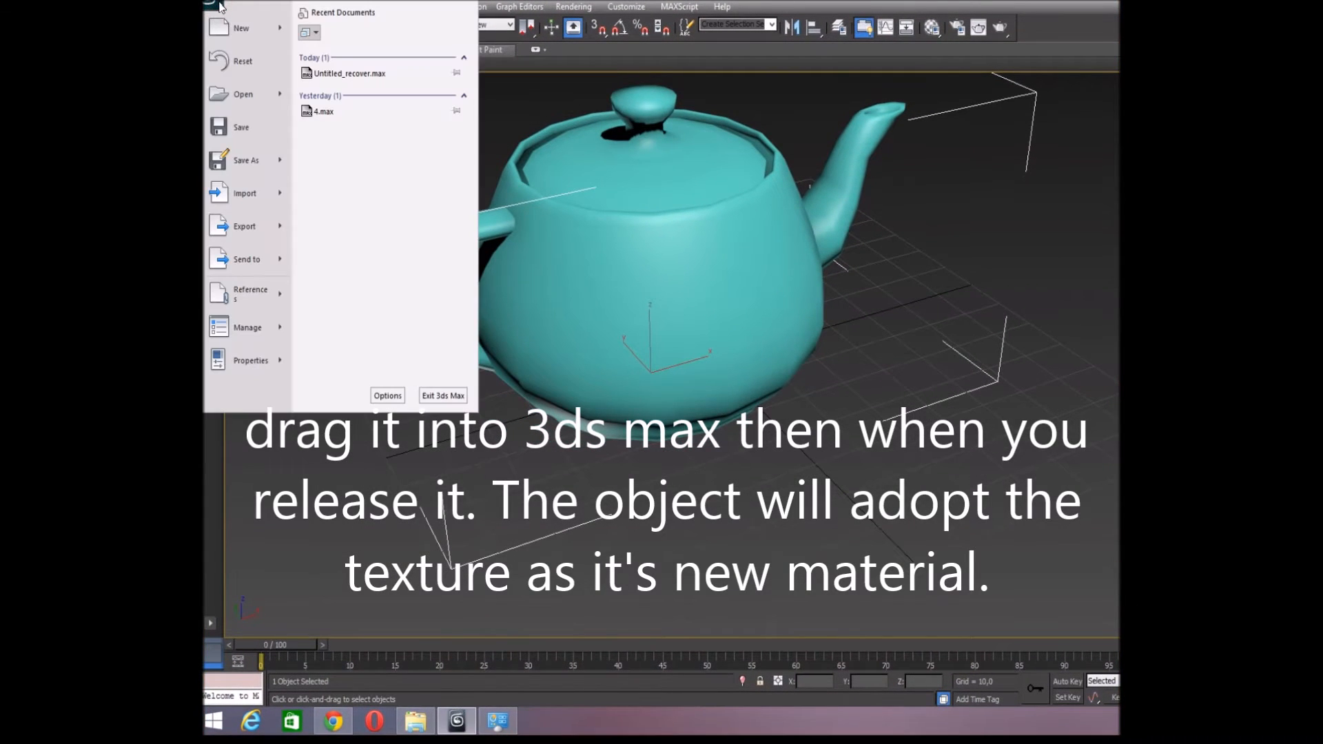
{"action": "mouse_move", "coordinate": [245, 27]}
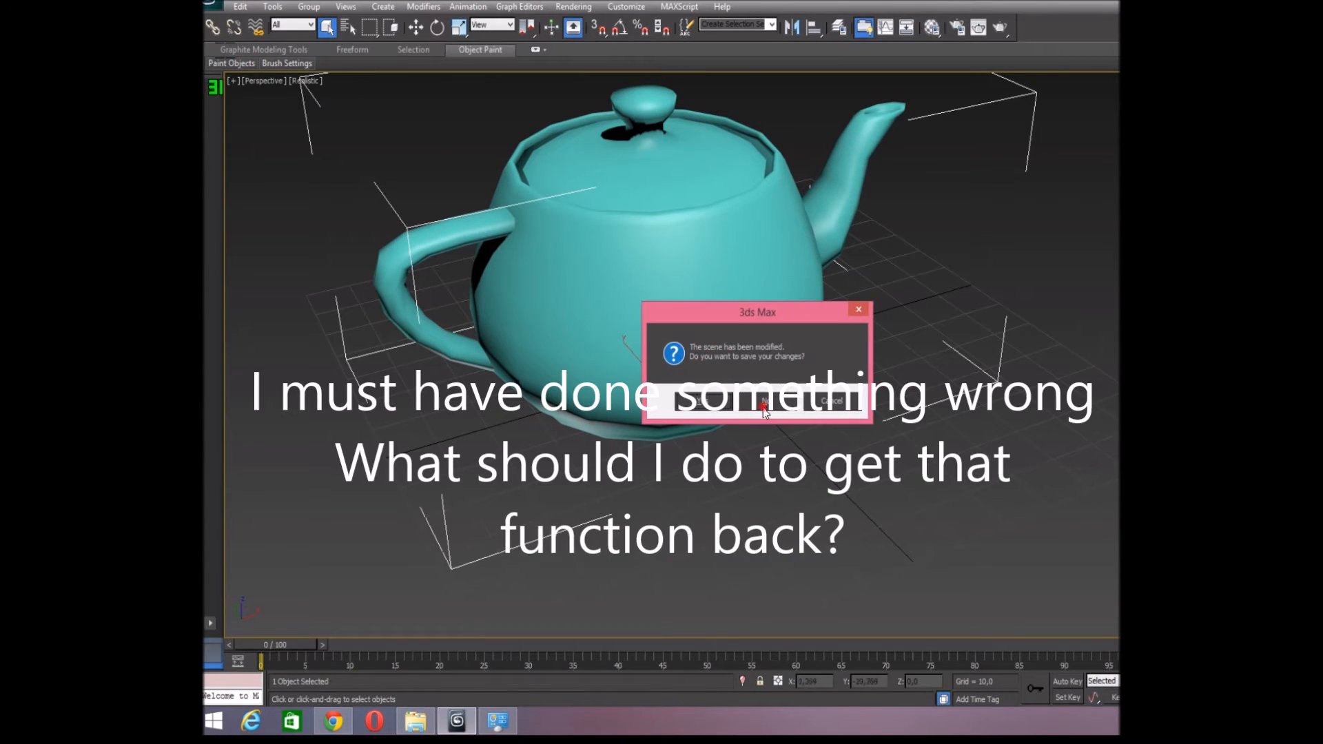
{"action": "left_click", "coordinate": [811, 405]}
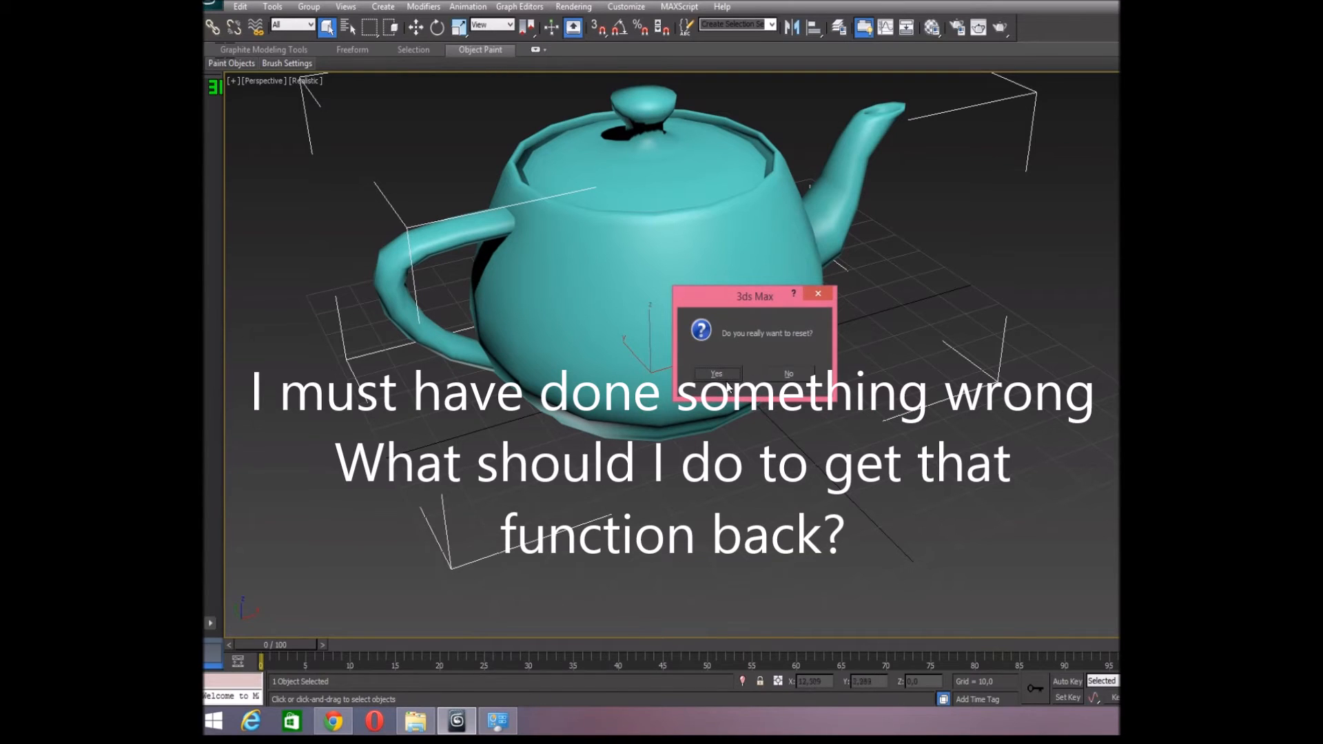
{"action": "left_click", "coordinate": [715, 374]}
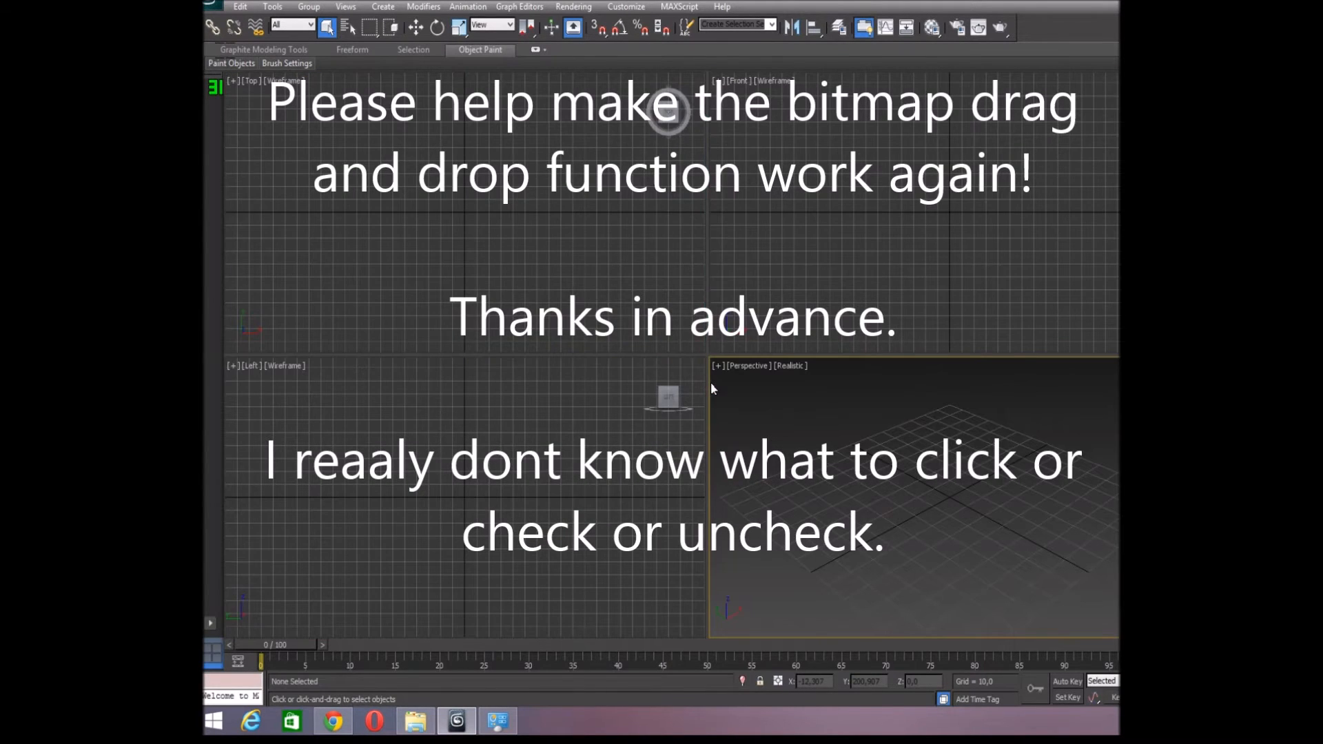
{"action": "mouse_move", "coordinate": [716, 371]}
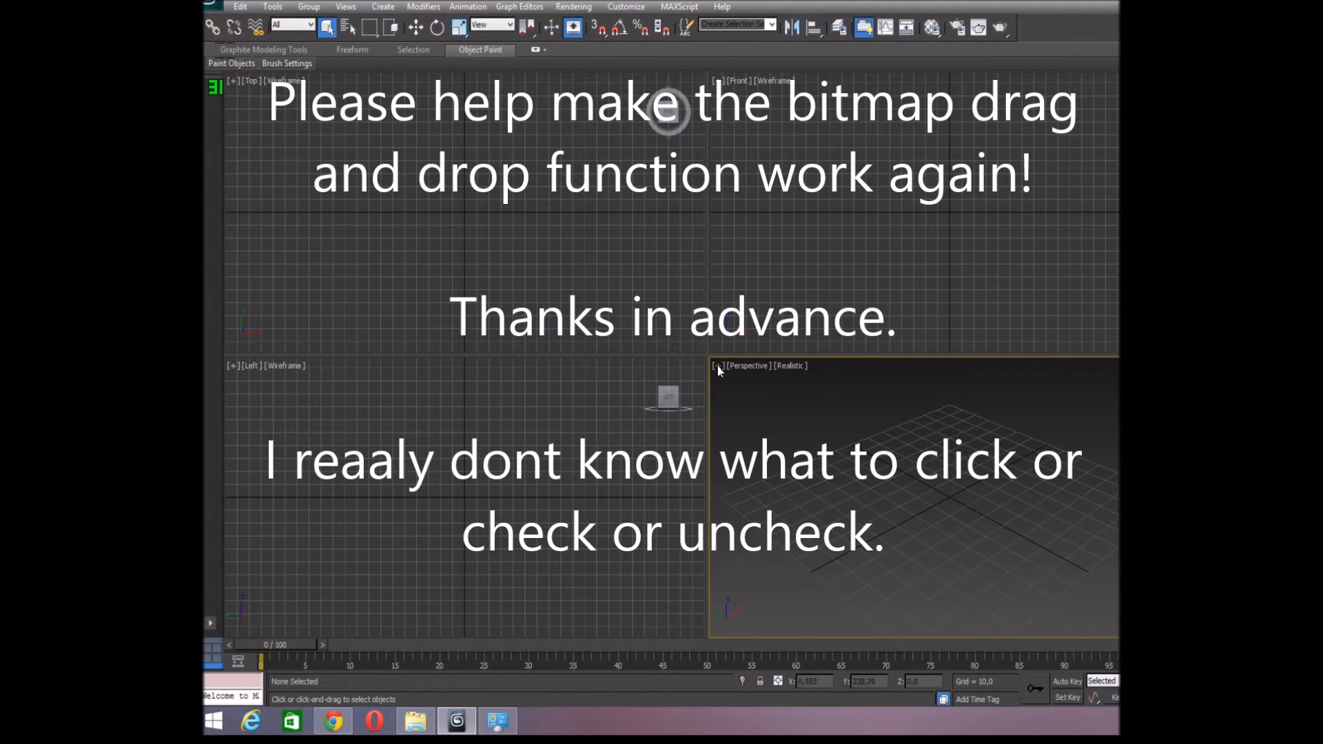